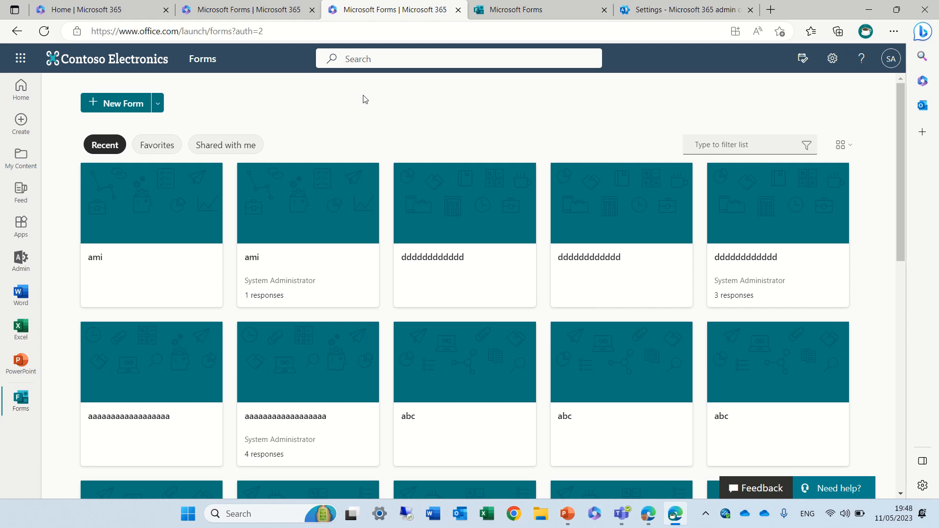
pyautogui.moveTo(119, 79)
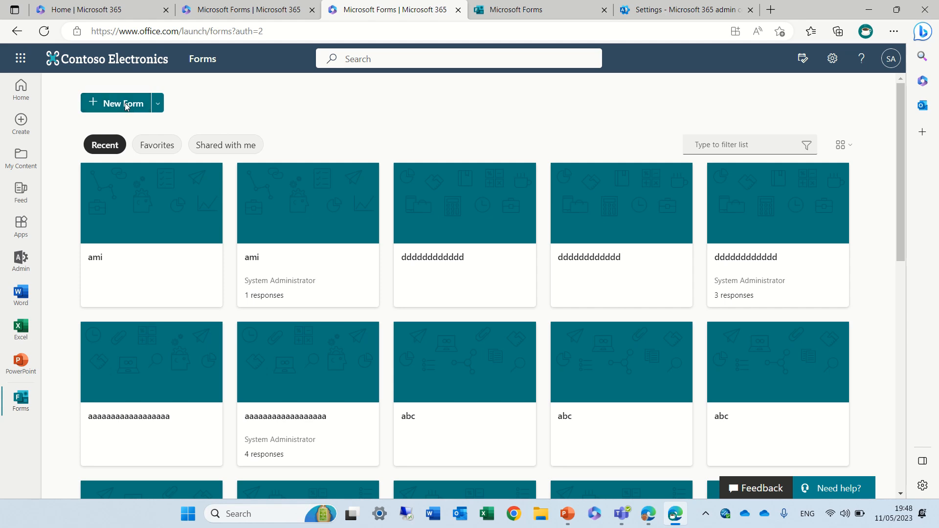
# Create a new form titled 'Poll ami' with the recommended Full name and Email questions added
pyautogui.click(116, 102)
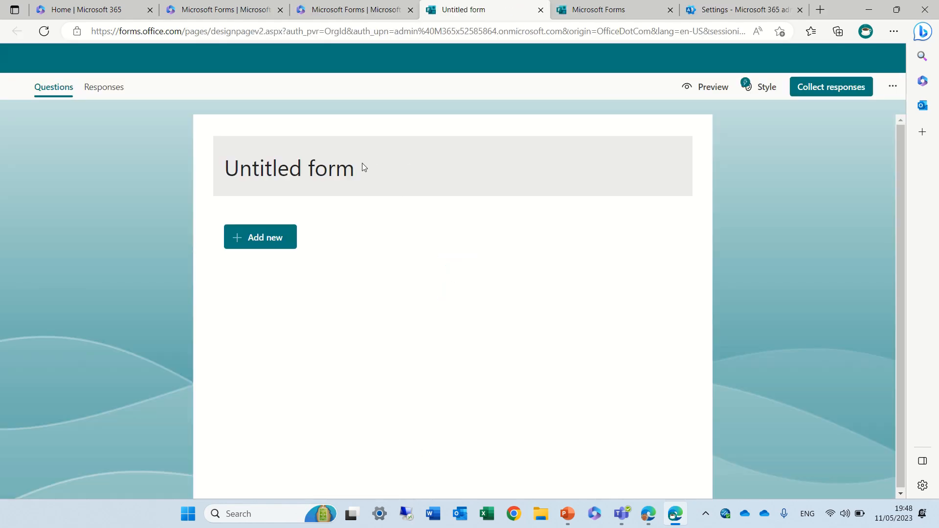
pyautogui.write('Poll ami')
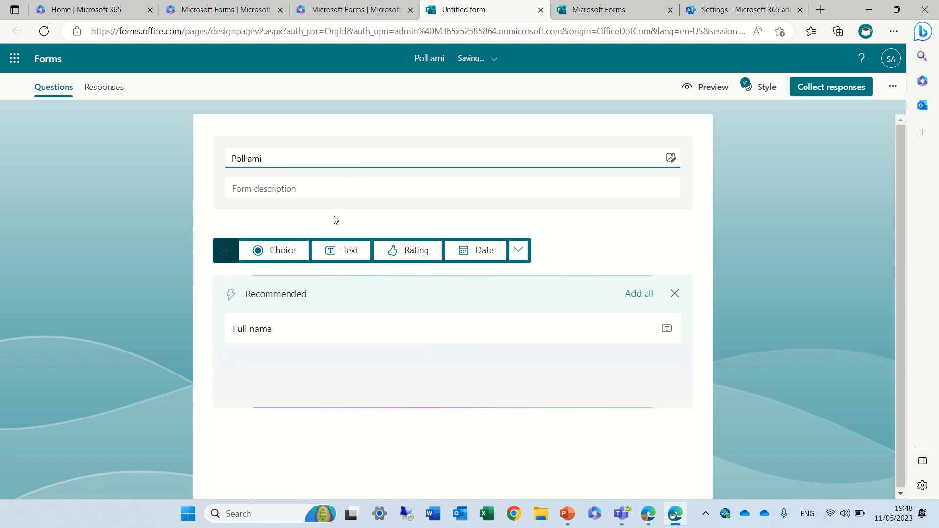
pyautogui.click(447, 328)
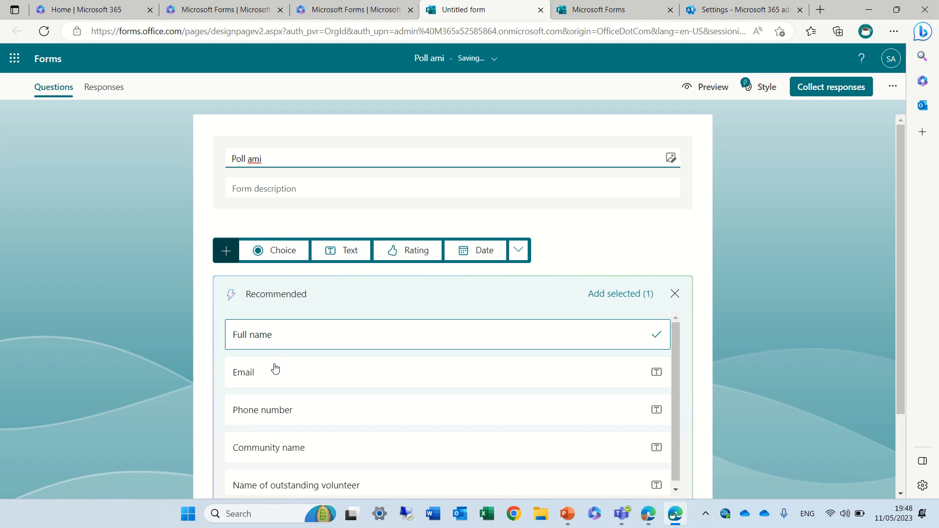
pyautogui.click(446, 372)
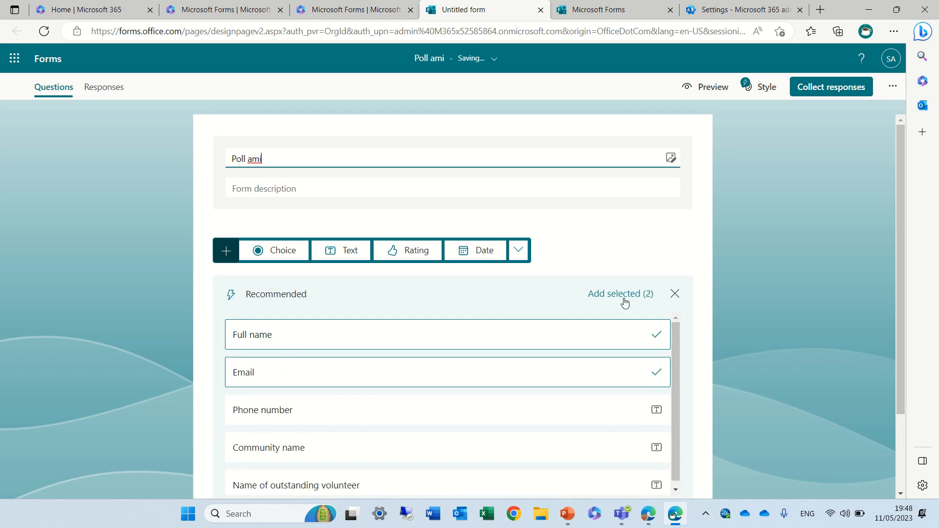
pyautogui.click(620, 294)
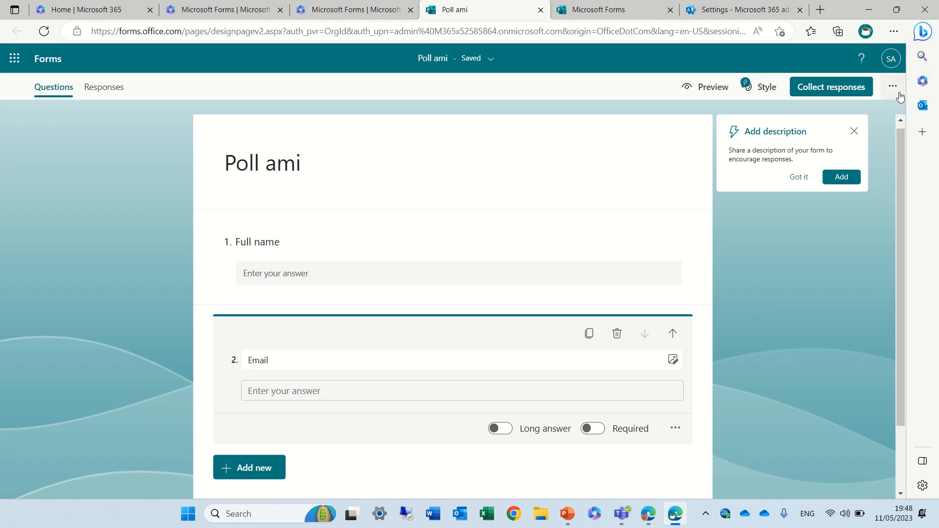
# In Poll ami's settings, tick 'Allow respondents to edit their responses'
pyautogui.click(893, 87)
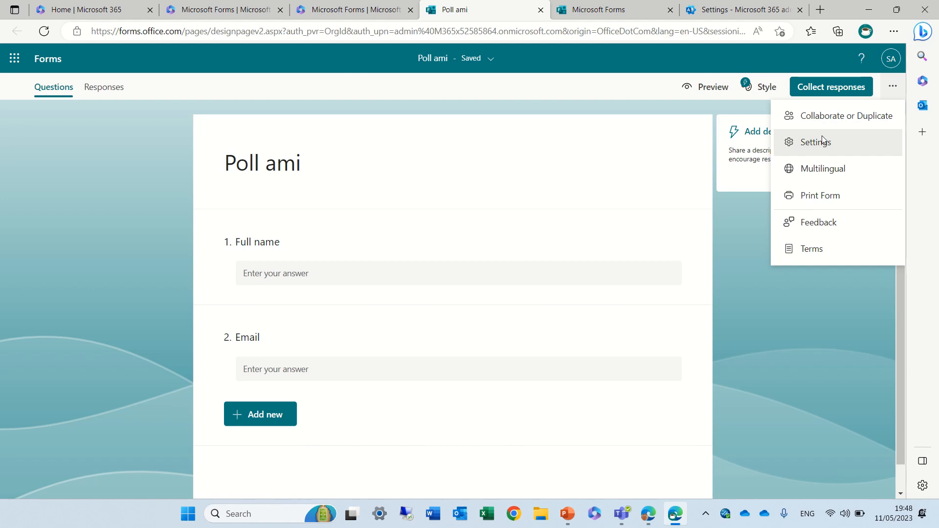
pyautogui.click(816, 142)
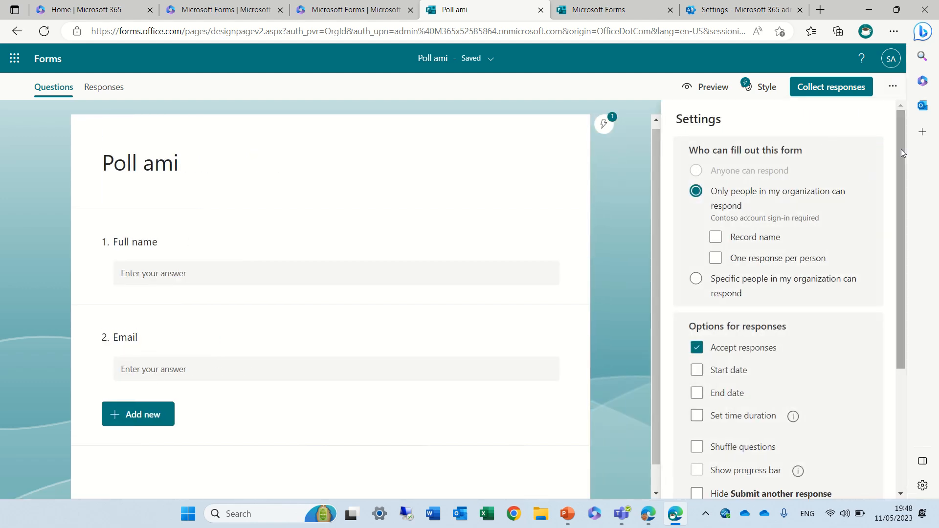
pyautogui.scroll(-3)
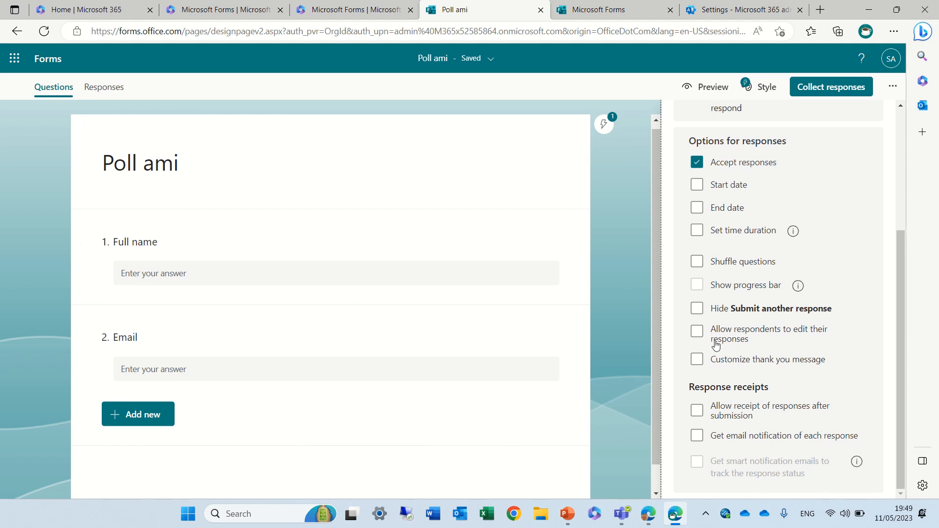
pyautogui.click(697, 332)
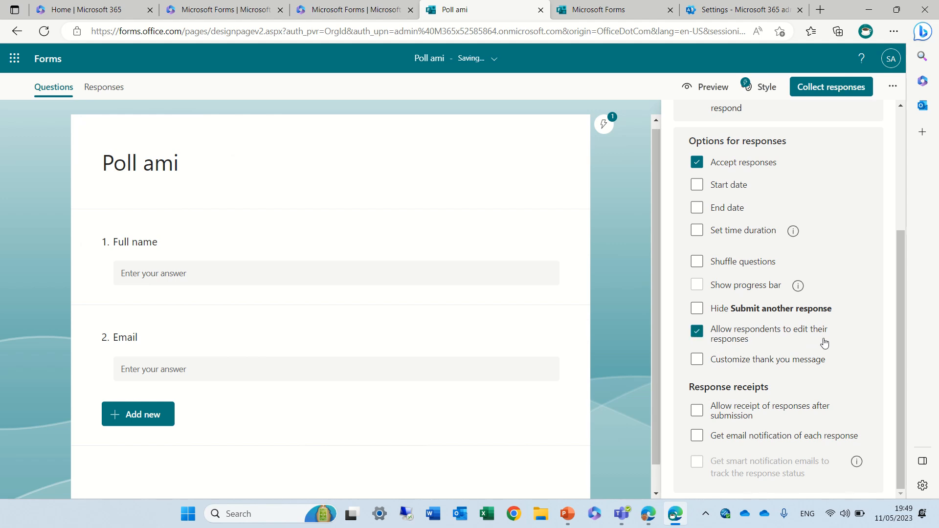
pyautogui.moveTo(837, 344)
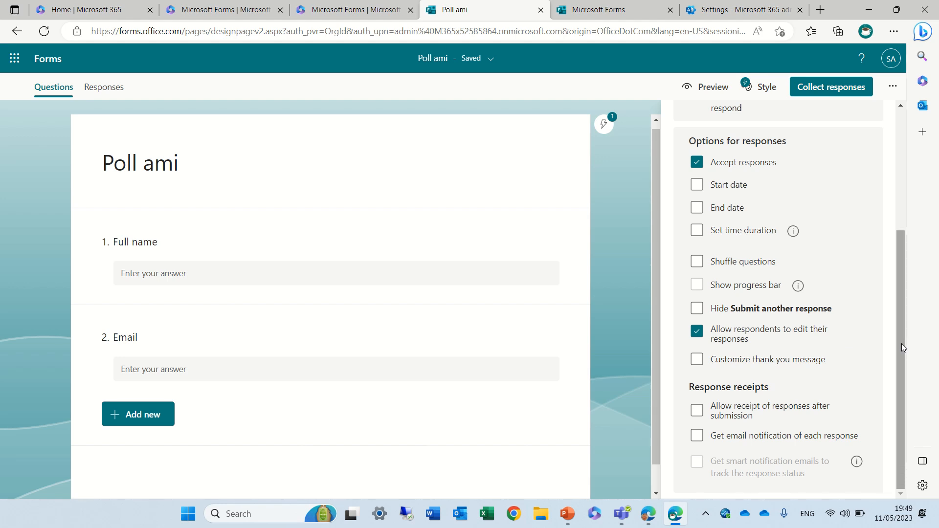
# Copy the Poll ami response link from Collect responses and paste it into a new tab's address bar
pyautogui.click(830, 87)
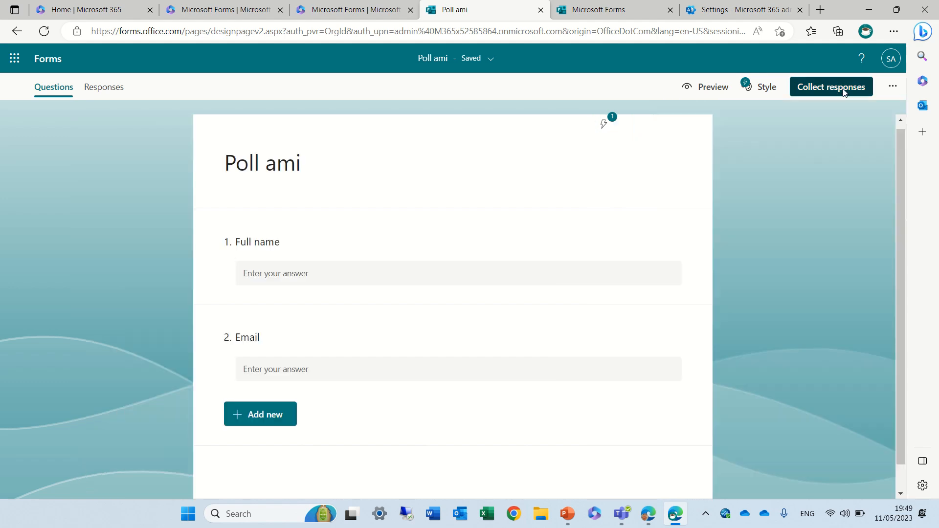
pyautogui.click(831, 87)
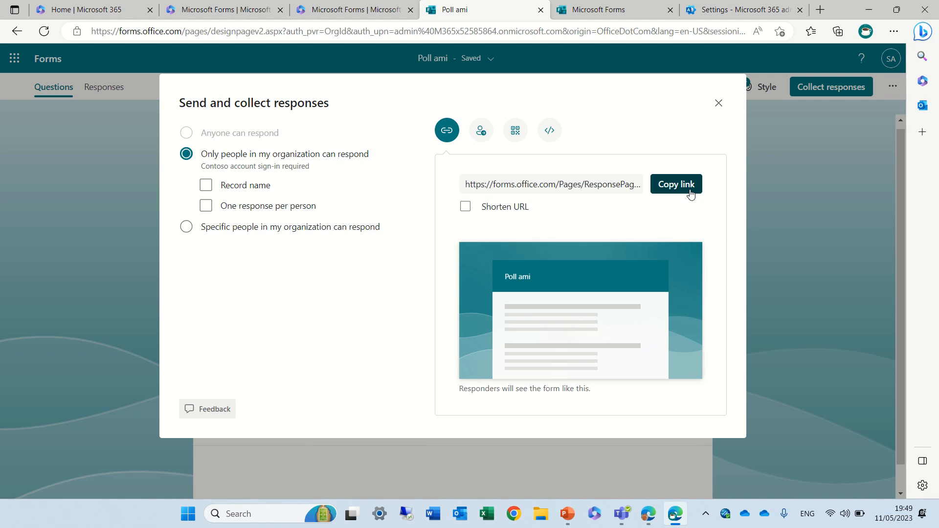
pyautogui.click(676, 183)
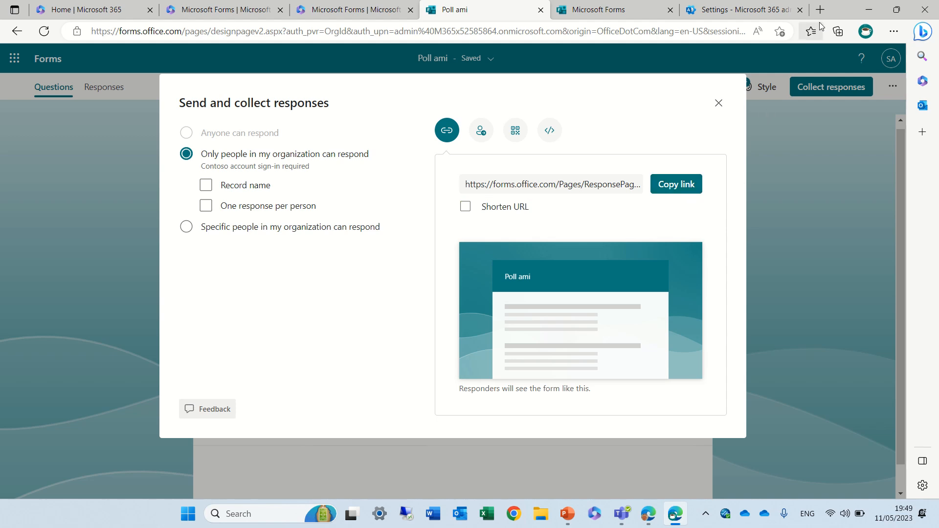
pyautogui.click(820, 10)
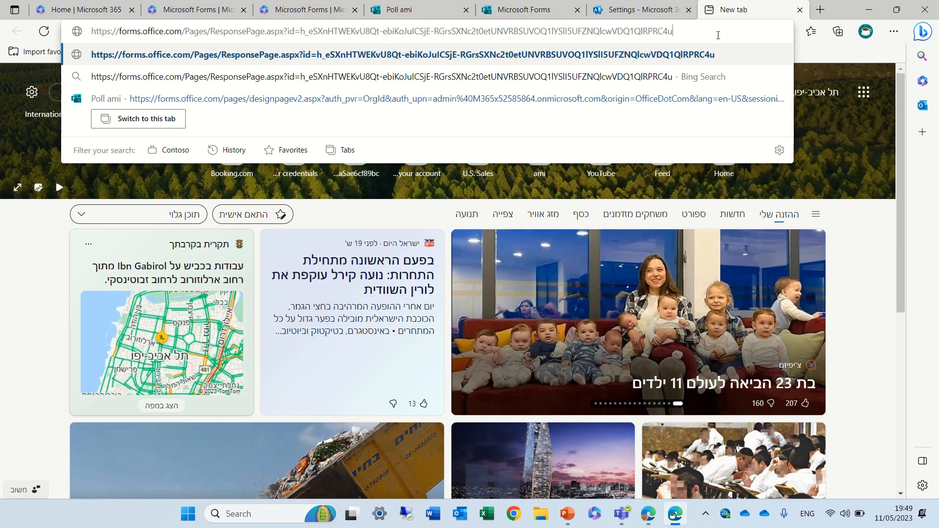
# Load the form and submit a response with Full name 'ami' and email 'dakdasdas'
pyautogui.press('Enter')
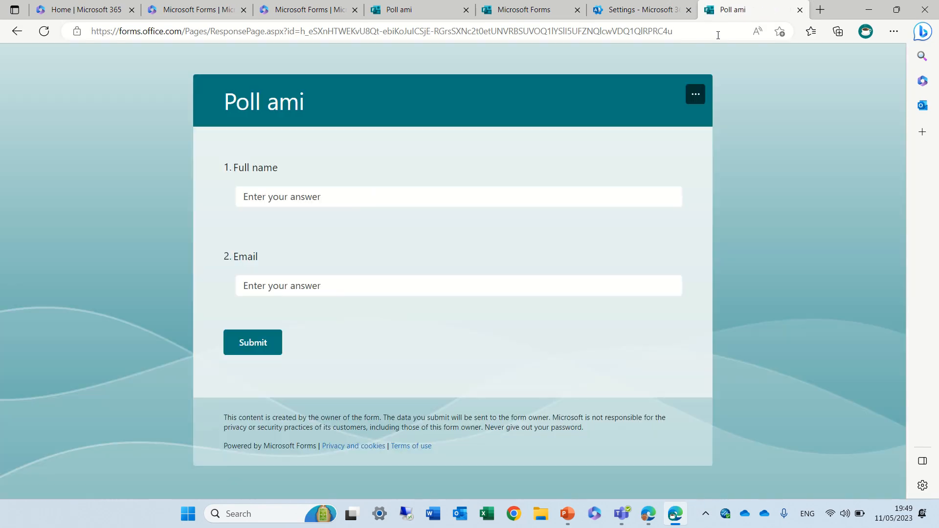
pyautogui.moveTo(342, 169)
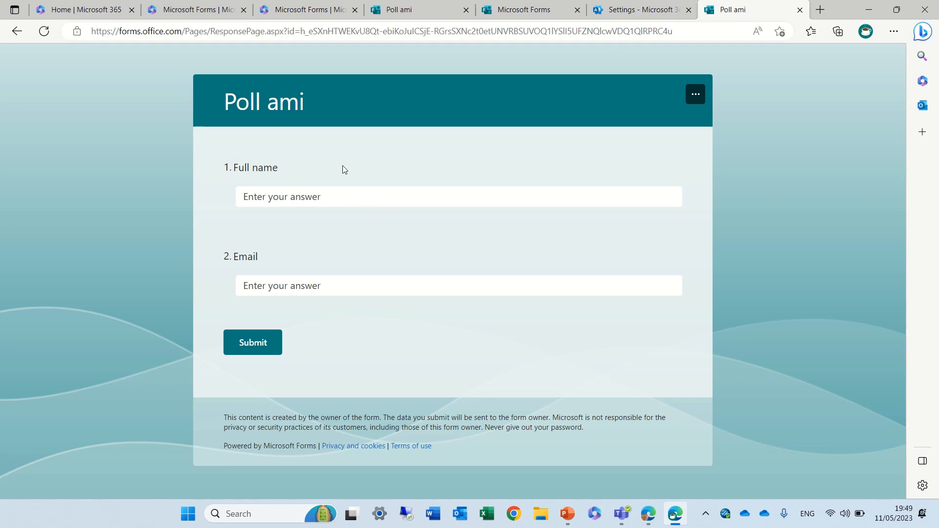
pyautogui.write('ami')
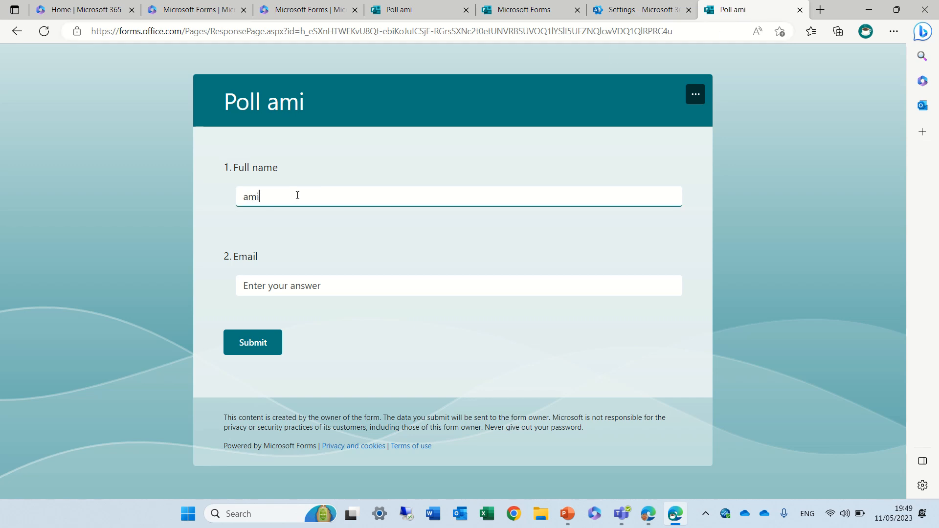
pyautogui.write('dakdasdas')
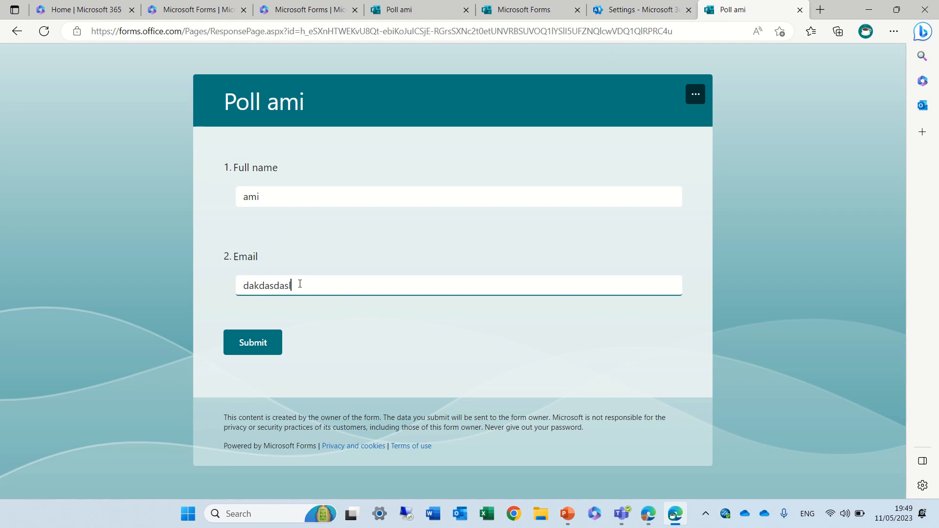
pyautogui.click(252, 342)
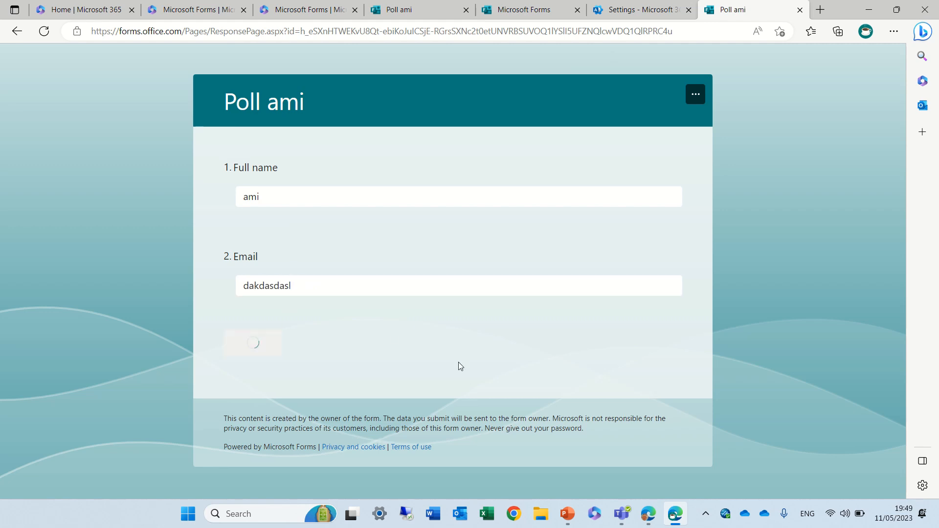
pyautogui.click(252, 343)
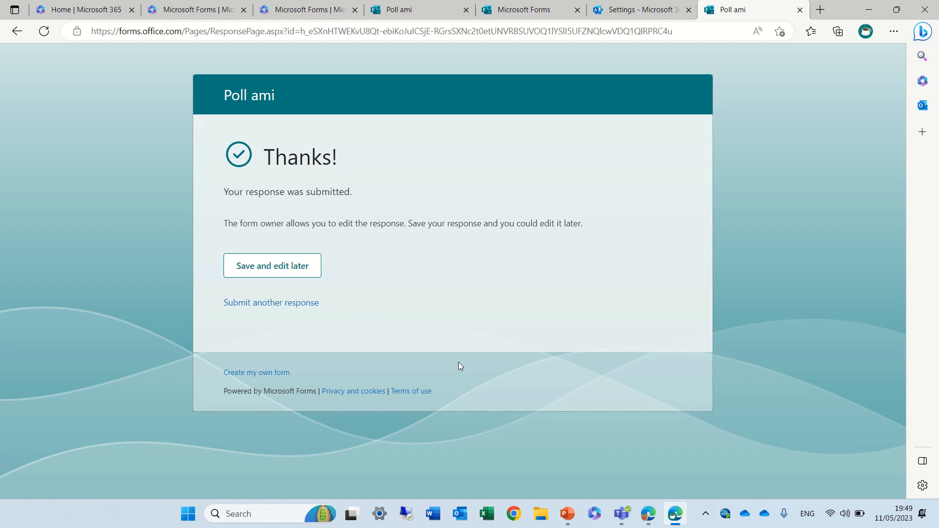
pyautogui.moveTo(293, 286)
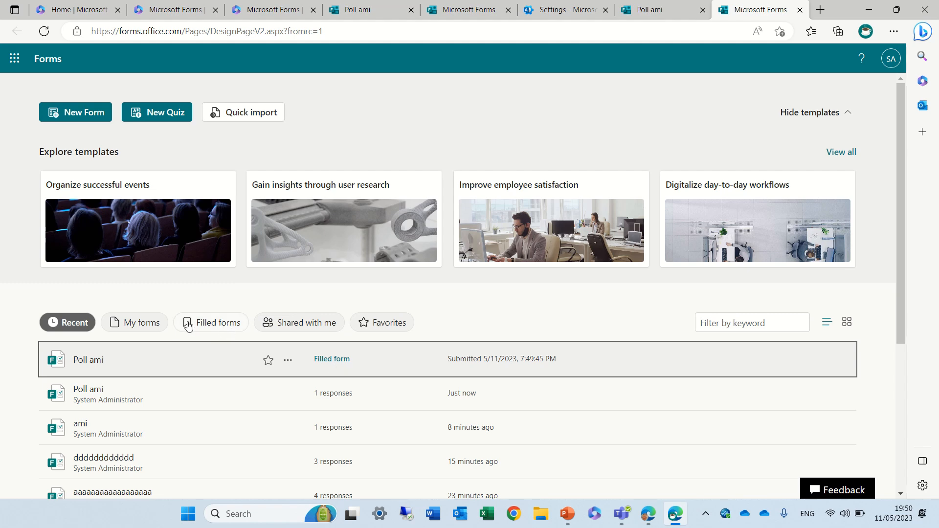
pyautogui.moveTo(232, 325)
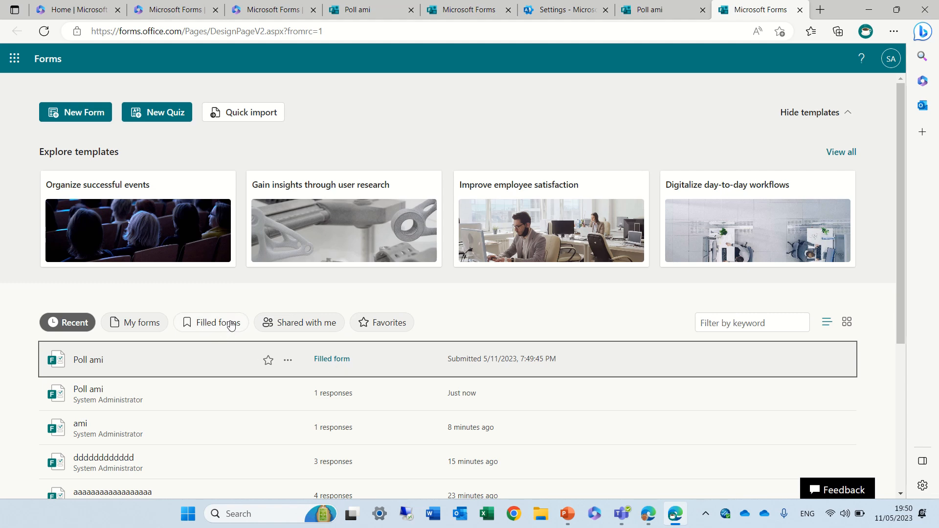
pyautogui.moveTo(217, 327)
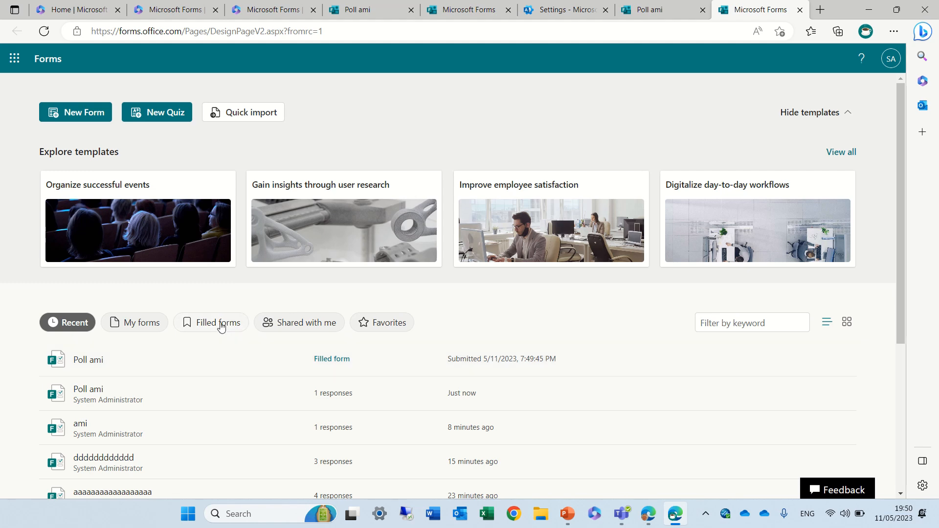
# Filter the Forms home to Filled forms and open the submitted Poll ami response
pyautogui.click(217, 322)
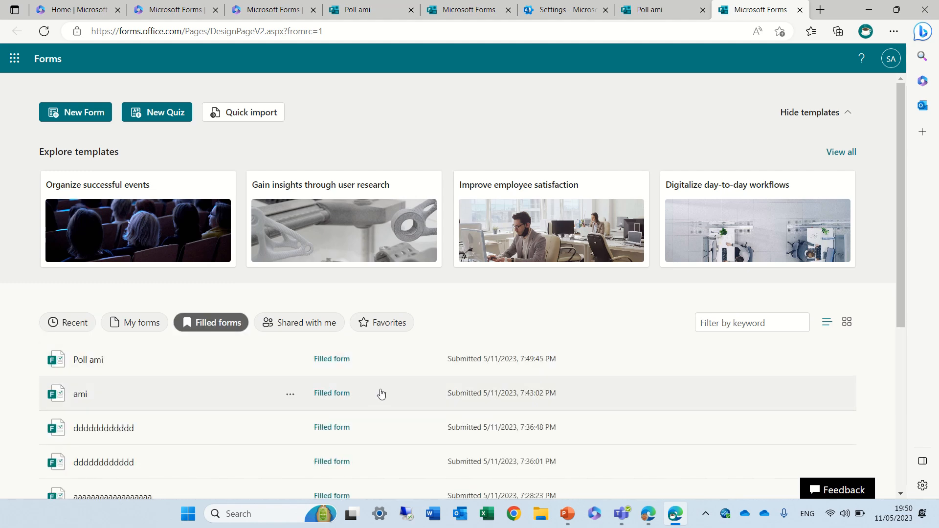
pyautogui.moveTo(327, 461)
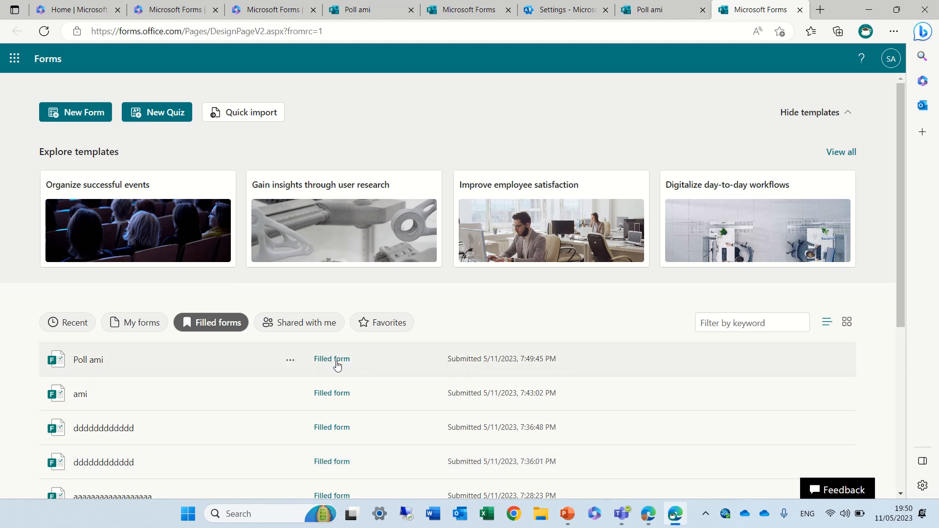
pyautogui.click(332, 359)
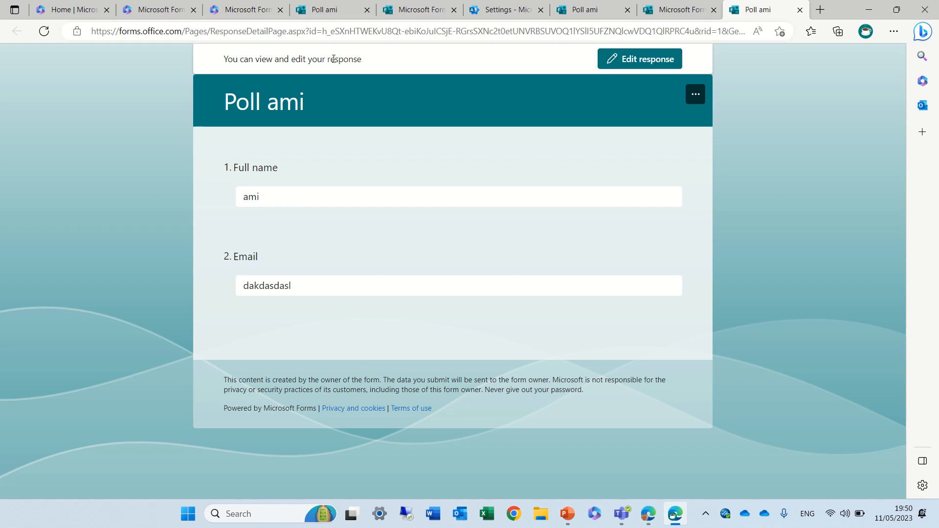
pyautogui.moveTo(639, 58)
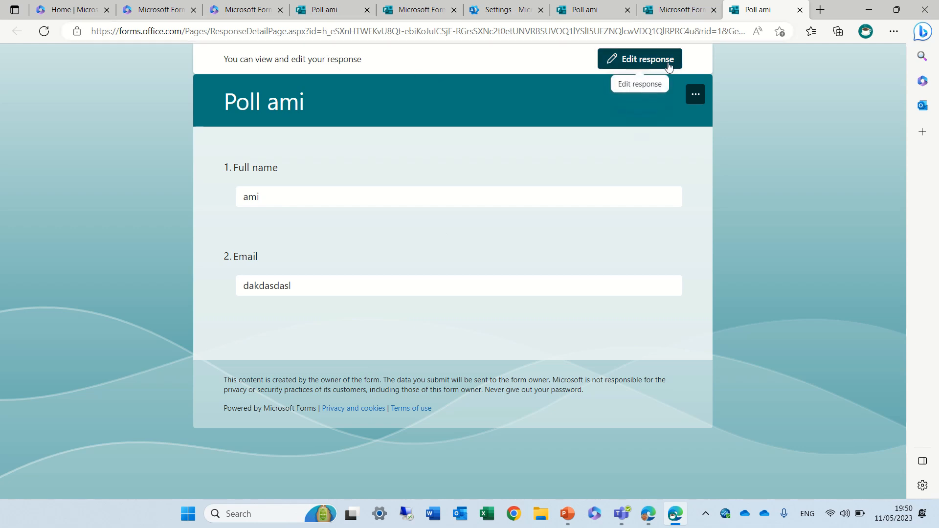
pyautogui.click(639, 59)
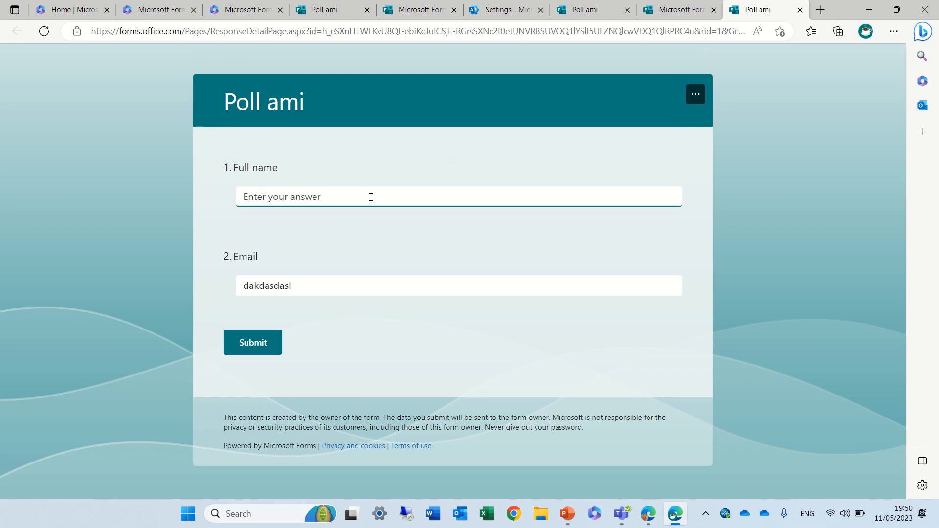
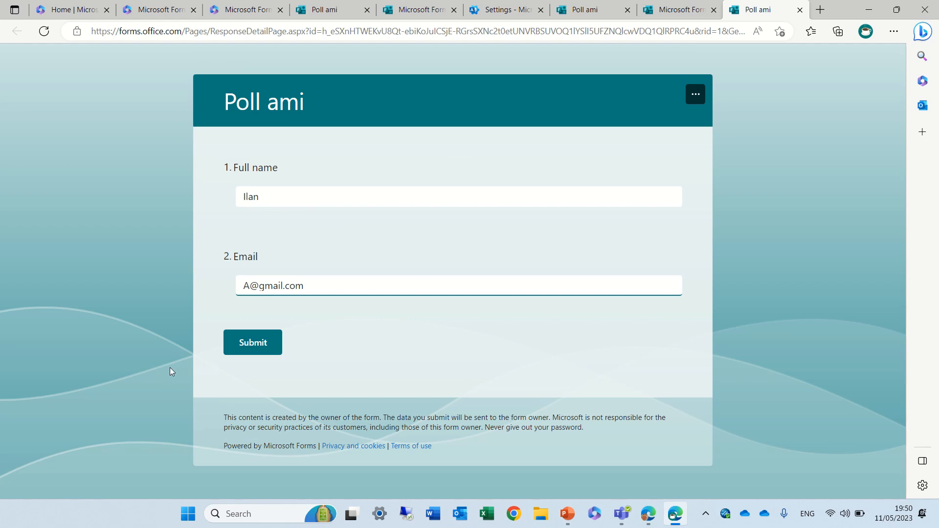
pyautogui.click(252, 342)
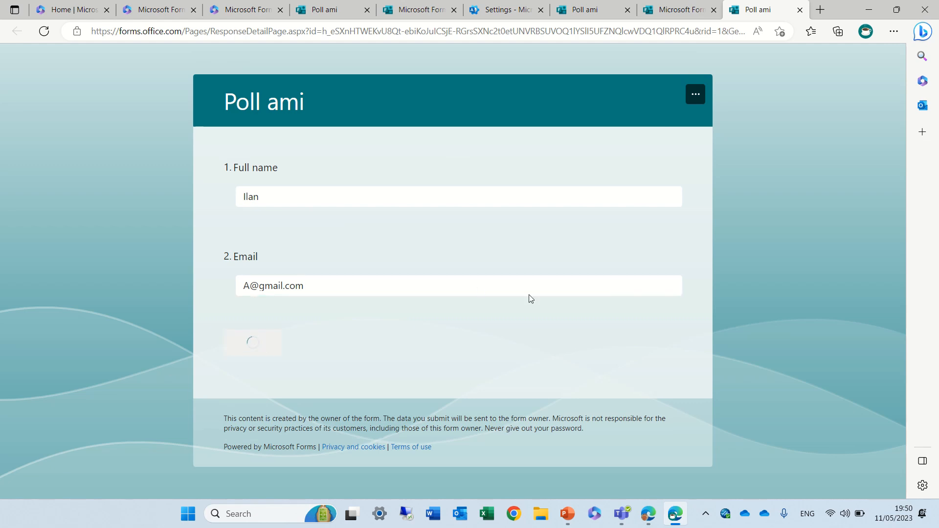
pyautogui.click(252, 343)
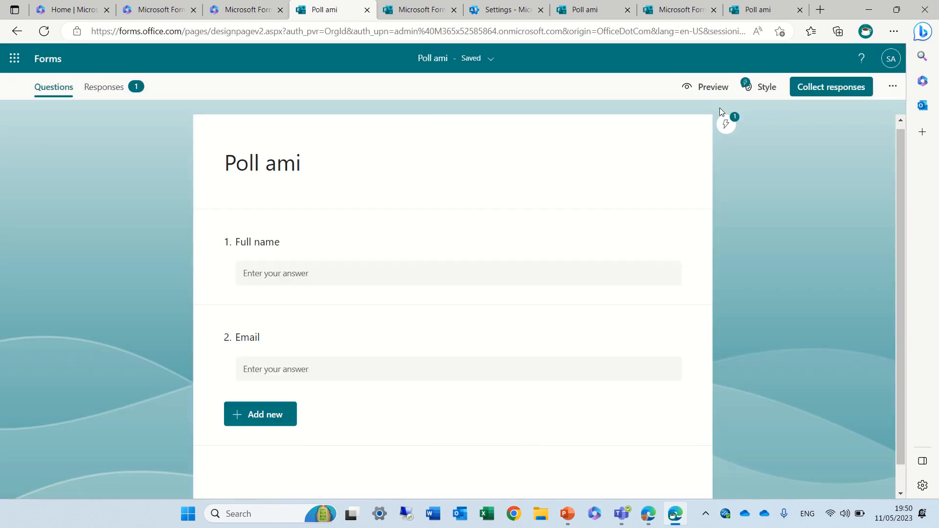
pyautogui.click(104, 87)
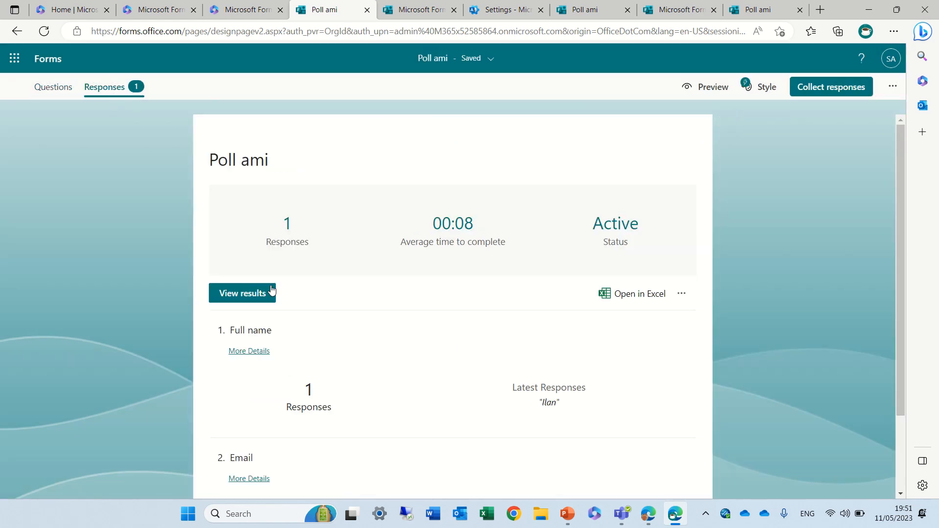
pyautogui.click(242, 293)
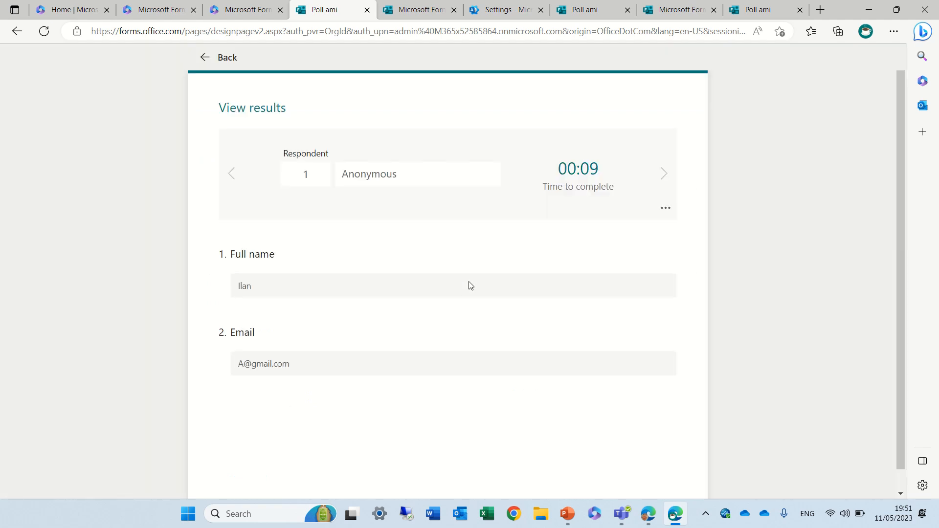
pyautogui.moveTo(407, 291)
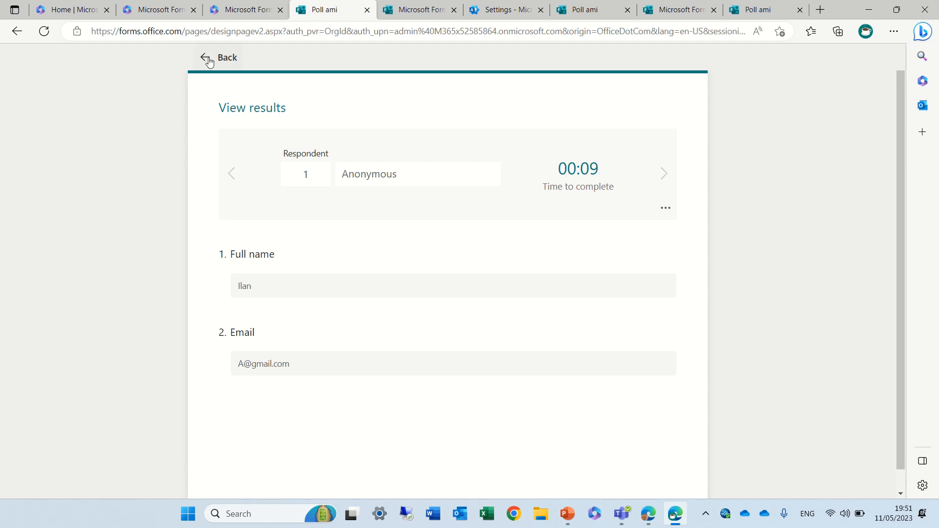
pyautogui.click(226, 57)
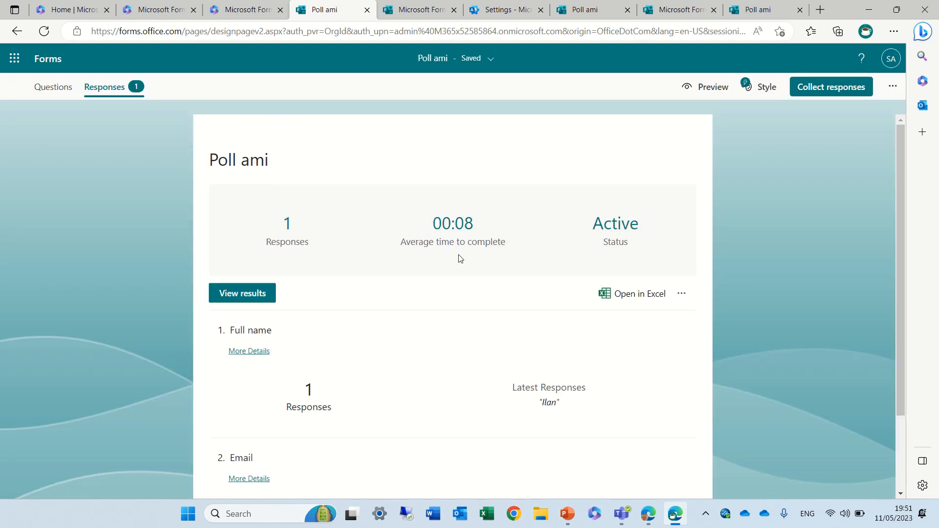
pyautogui.moveTo(703, 252)
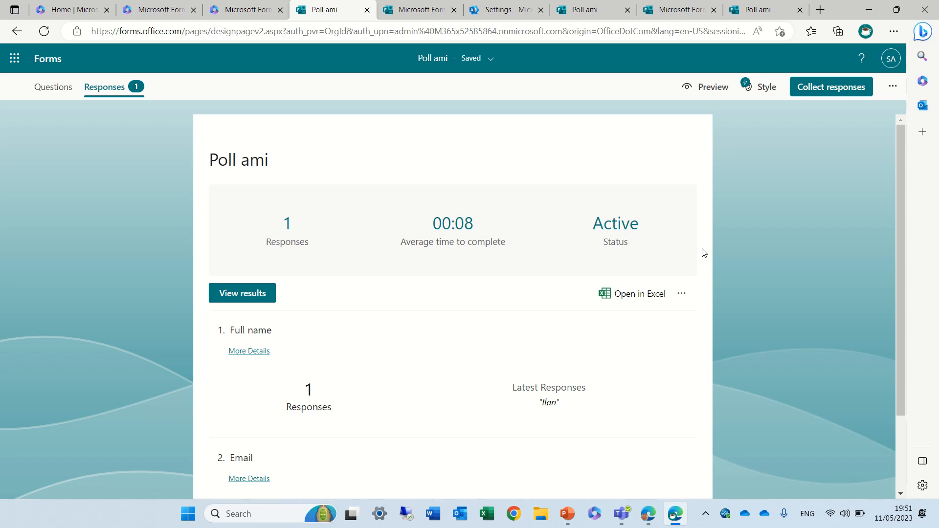
pyautogui.moveTo(892, 86)
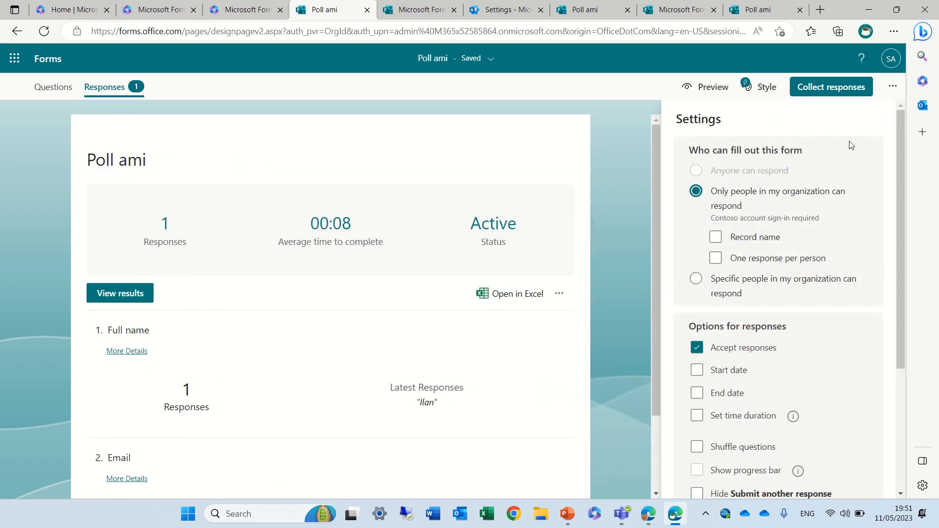
pyautogui.moveTo(799, 231)
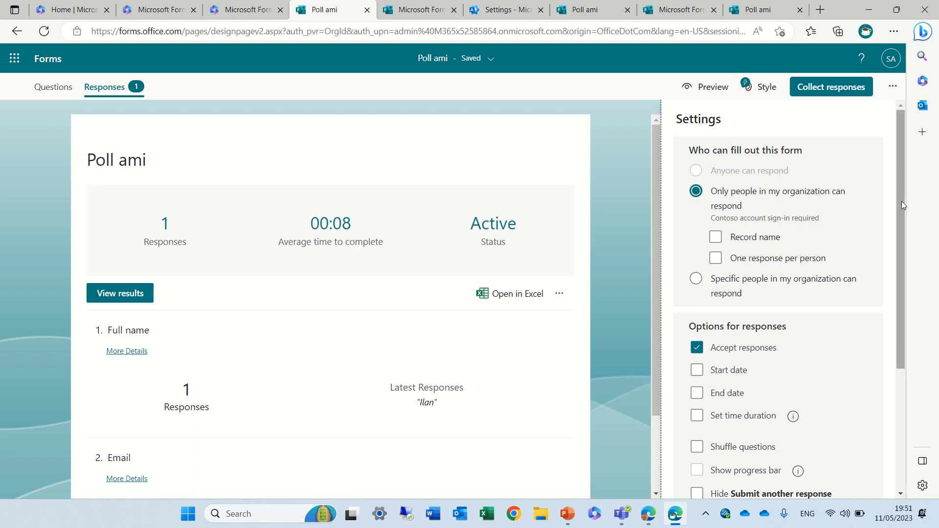
# Scroll Poll ami's settings pane to the who-can-respond and response options
pyautogui.scroll(-3)
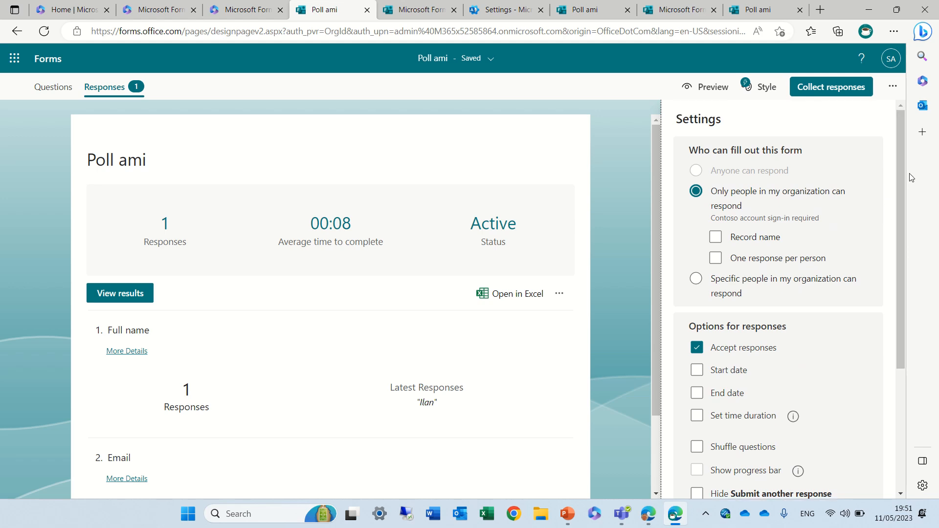
pyautogui.moveTo(61, 60)
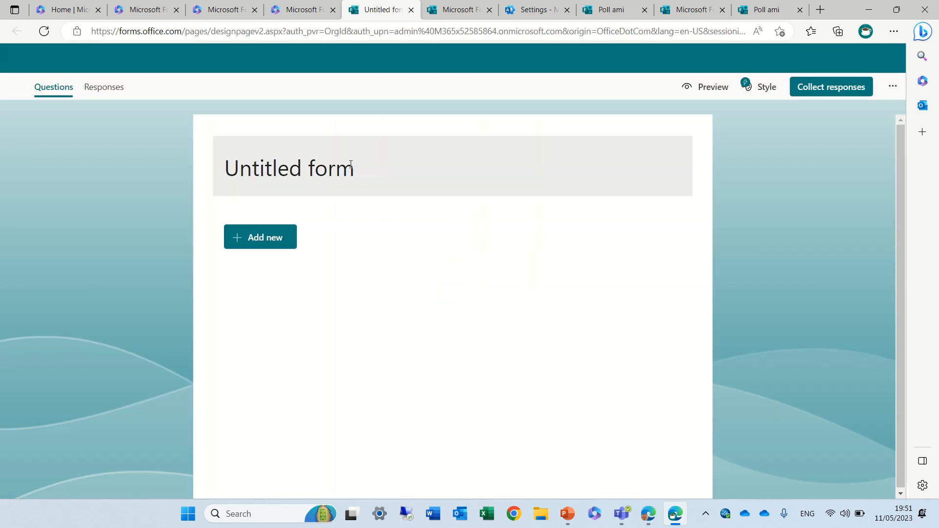
# Title the new form 'ami demo' and save it
pyautogui.write('ami')
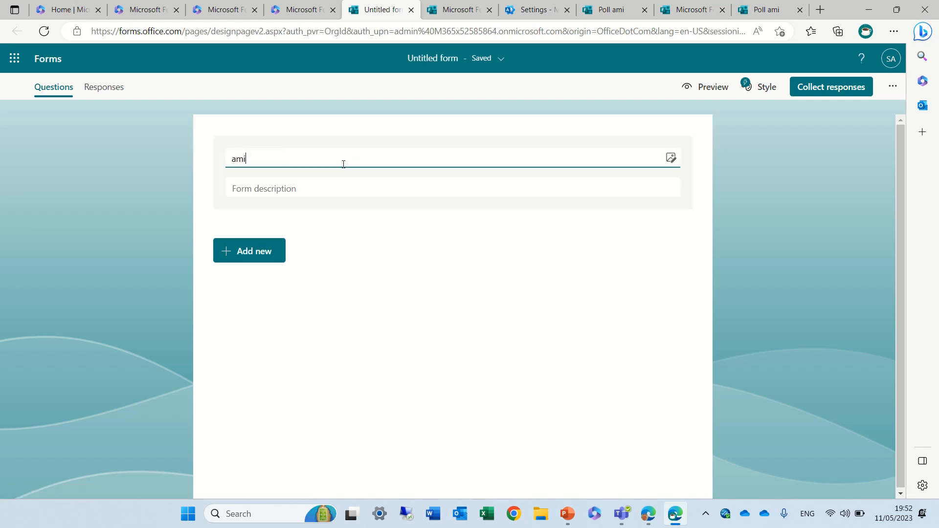
pyautogui.write('demo')
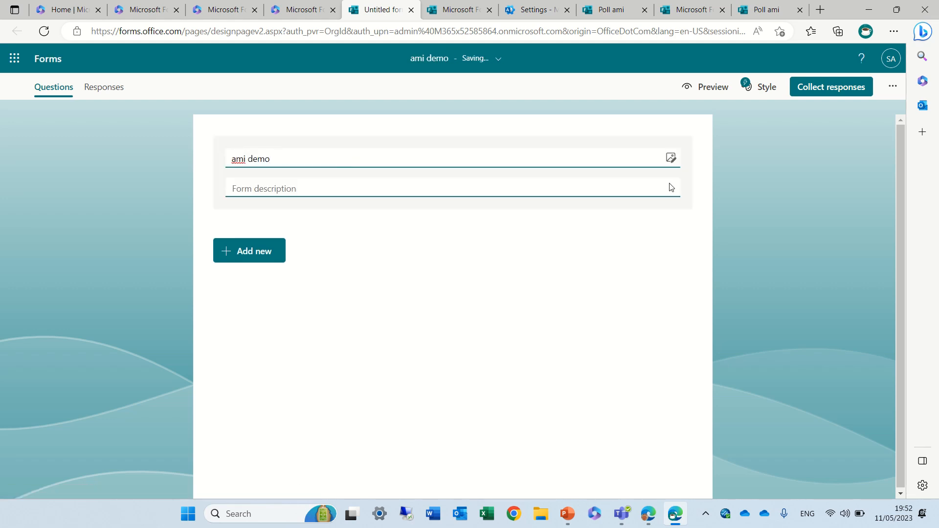
pyautogui.click(247, 251)
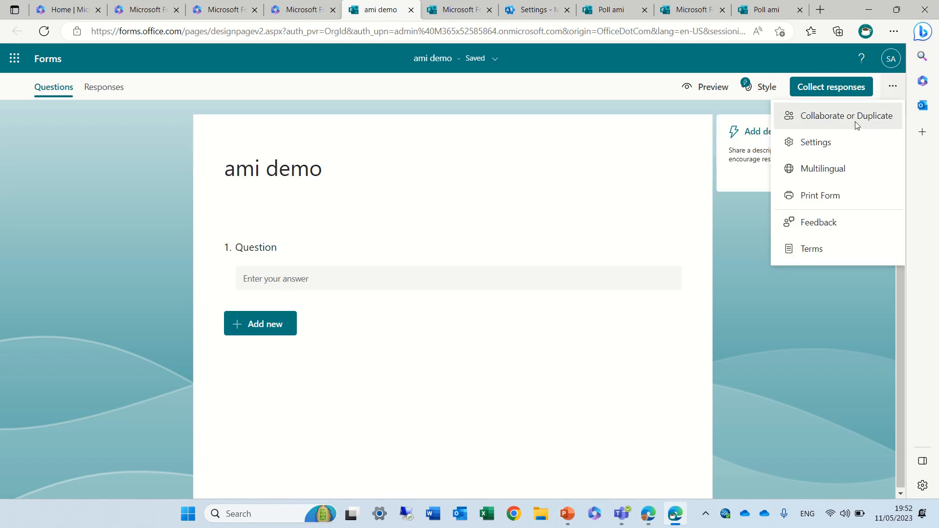
# Review ami demo's response options in Settings, then switch to the Microsoft 365 admin center
pyautogui.click(814, 142)
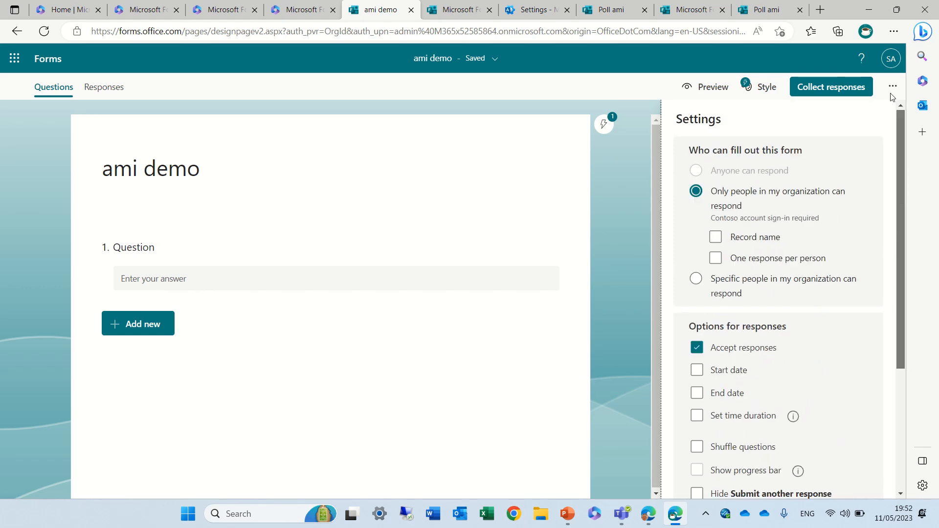
pyautogui.scroll(-3)
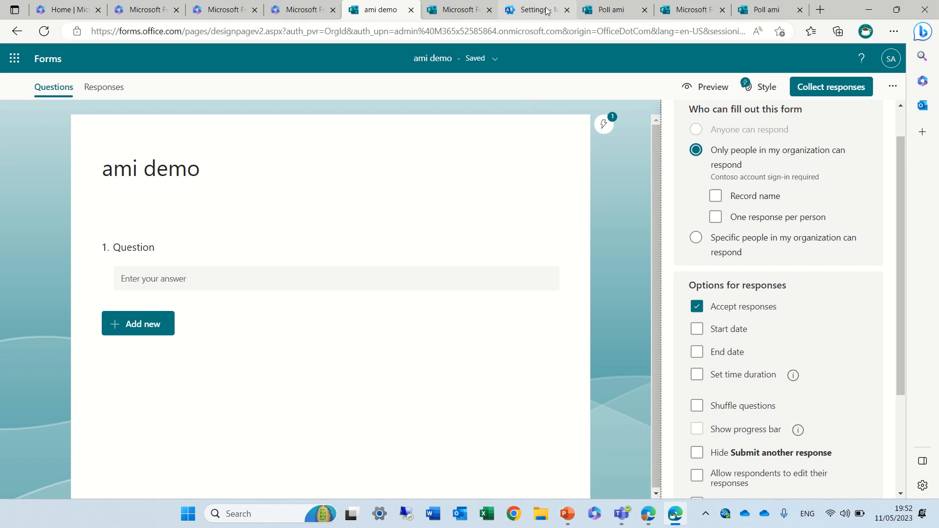
pyautogui.click(14, 58)
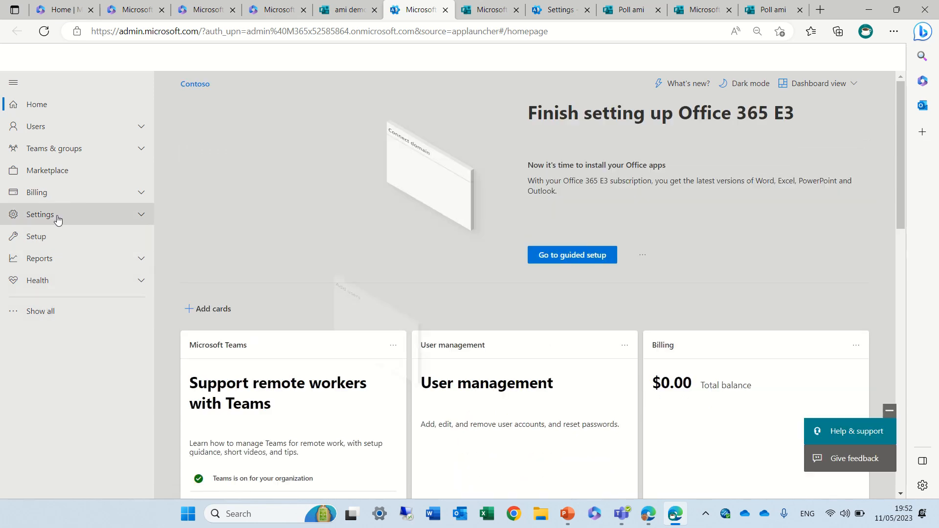
# Locate Microsoft Forms in Org settings by searching 'form' and open its settings panel
pyautogui.click(39, 215)
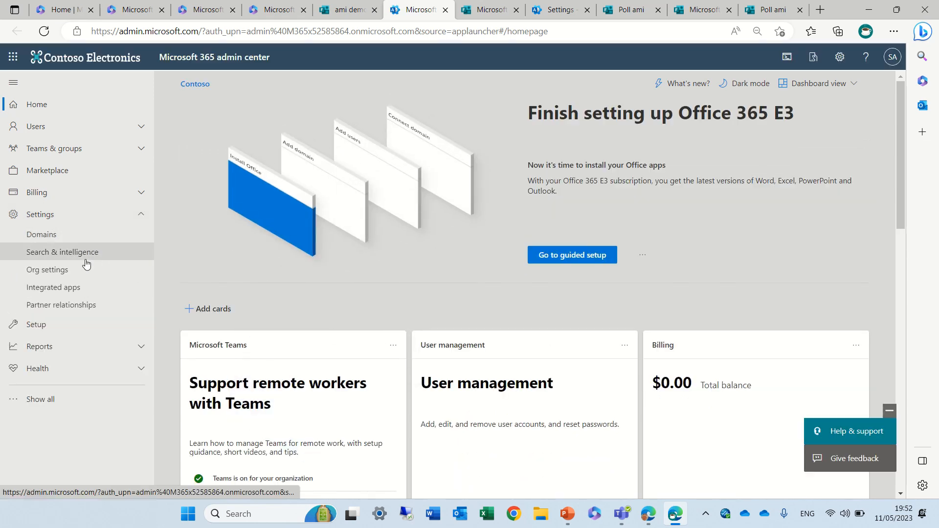
pyautogui.click(47, 271)
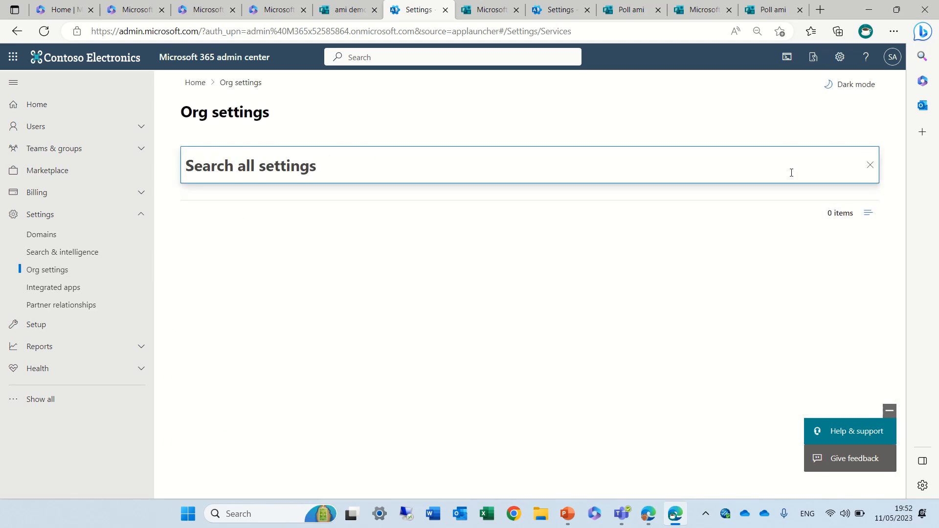
pyautogui.write('form')
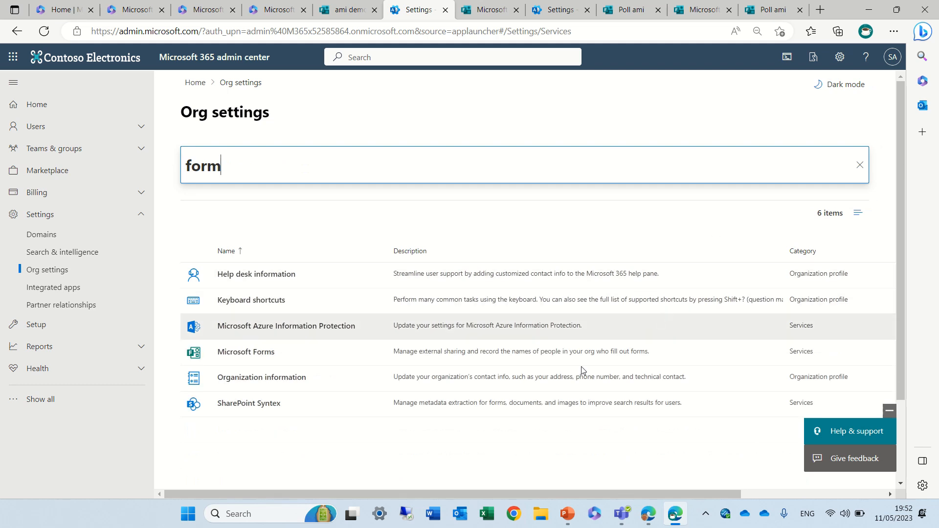
pyautogui.click(246, 352)
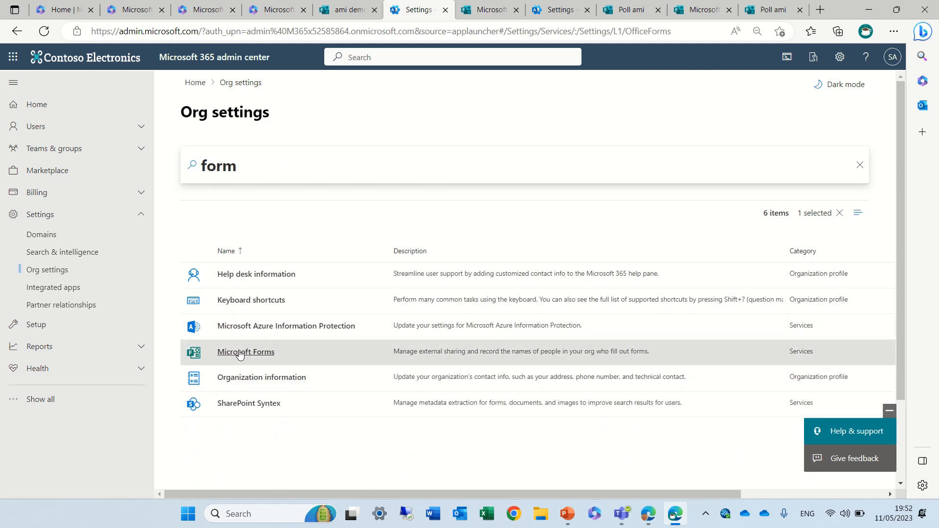
pyautogui.click(245, 351)
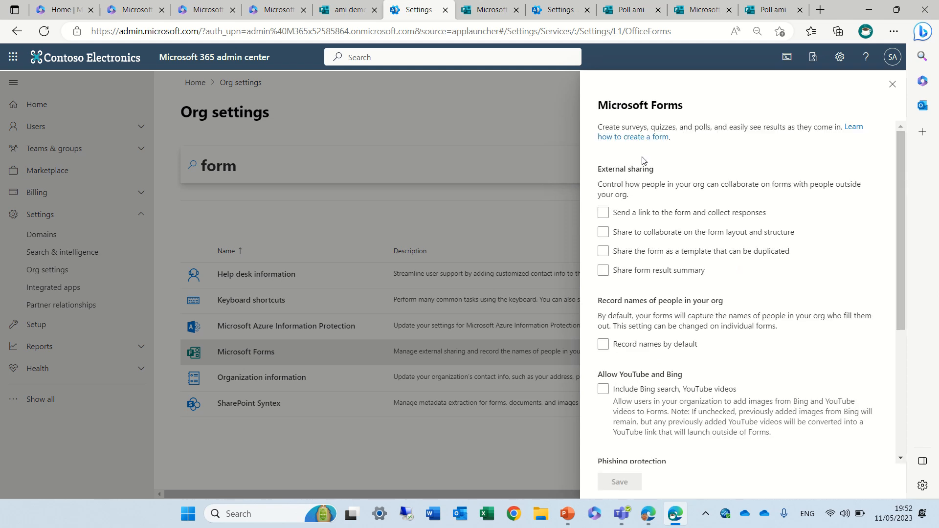
pyautogui.moveTo(674, 167)
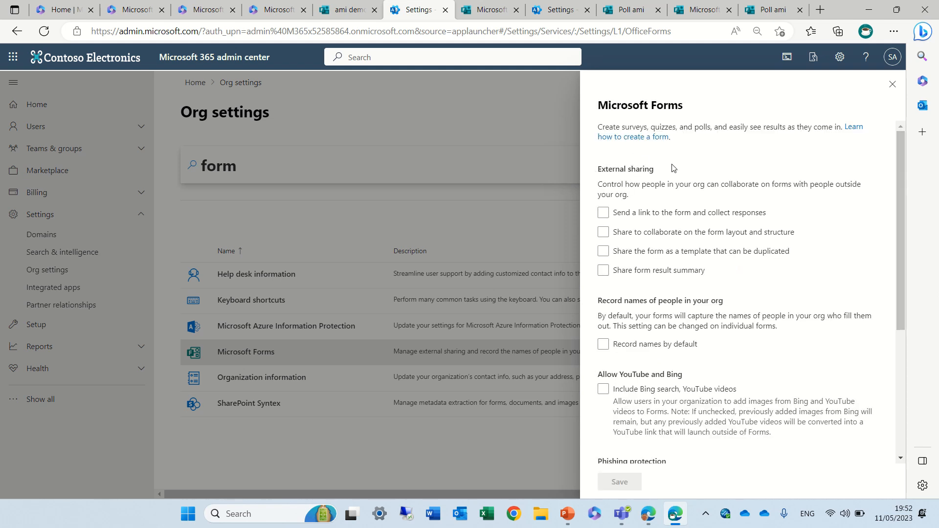
# Enable 'Allow respondents to edit their responses' under Respondent actions and save
pyautogui.scroll(-3)
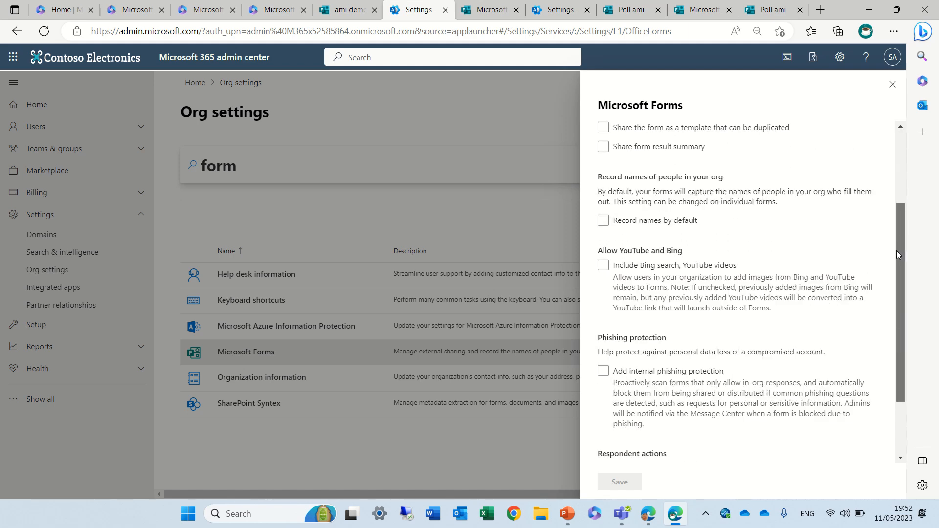
pyautogui.scroll(-3)
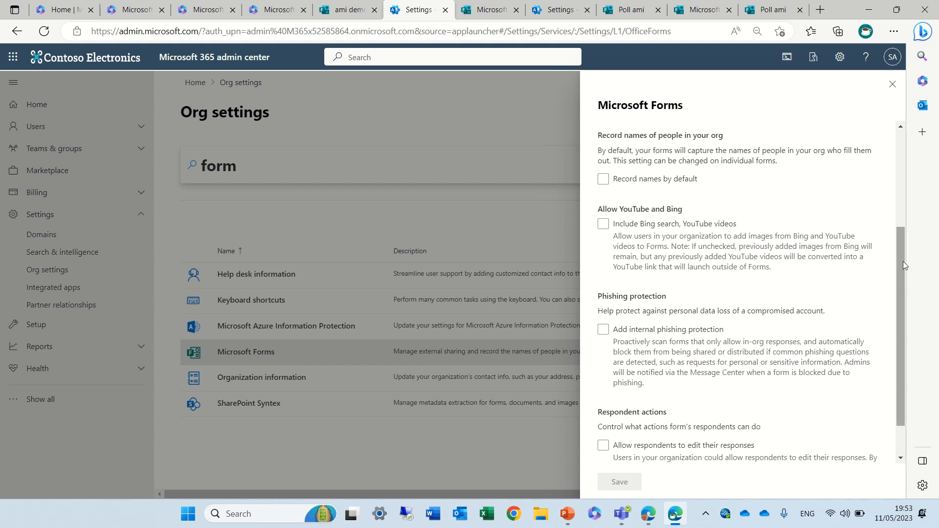
pyautogui.scroll(-3)
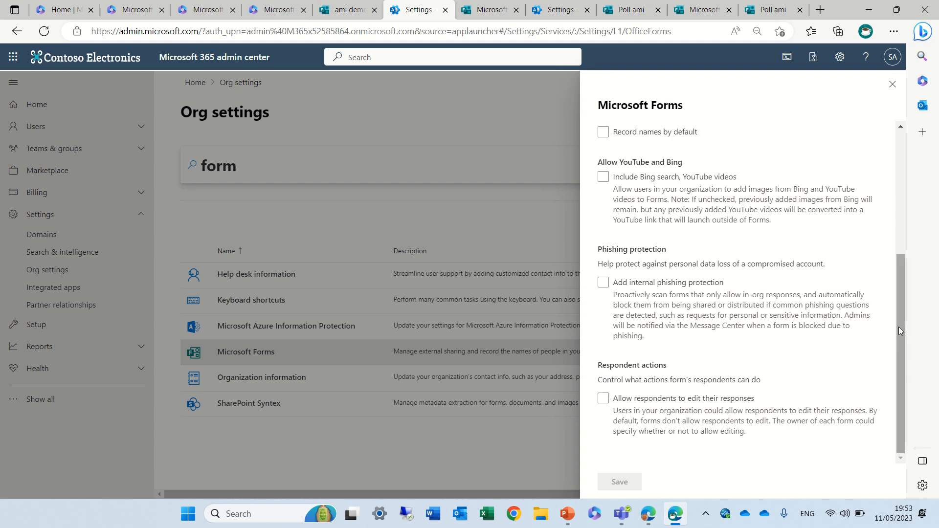
pyautogui.click(604, 398)
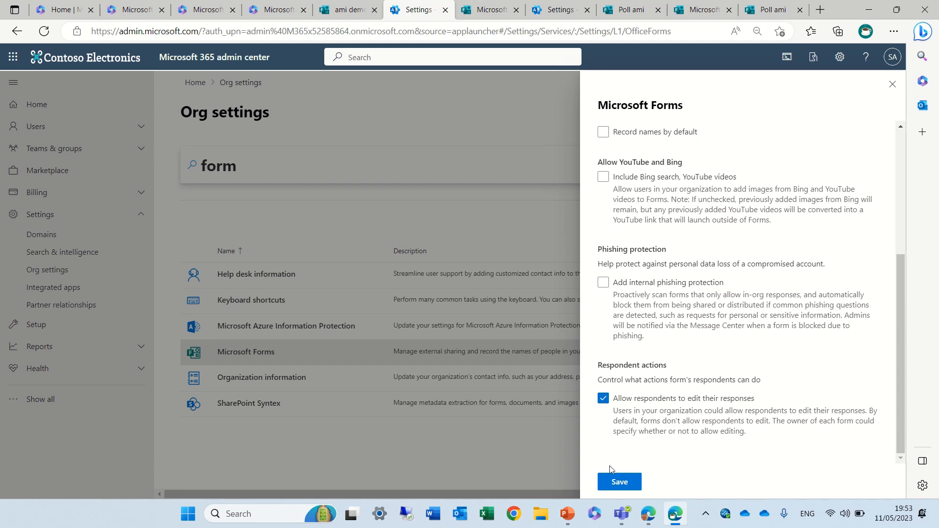
pyautogui.click(618, 481)
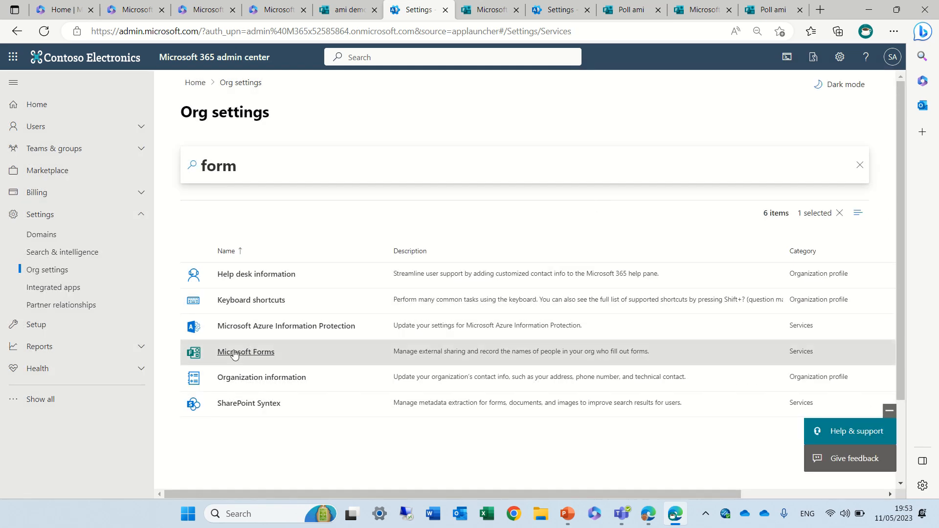
# Reopen and close the Microsoft Forms panel, then switch to the Poll ami response page
pyautogui.click(245, 351)
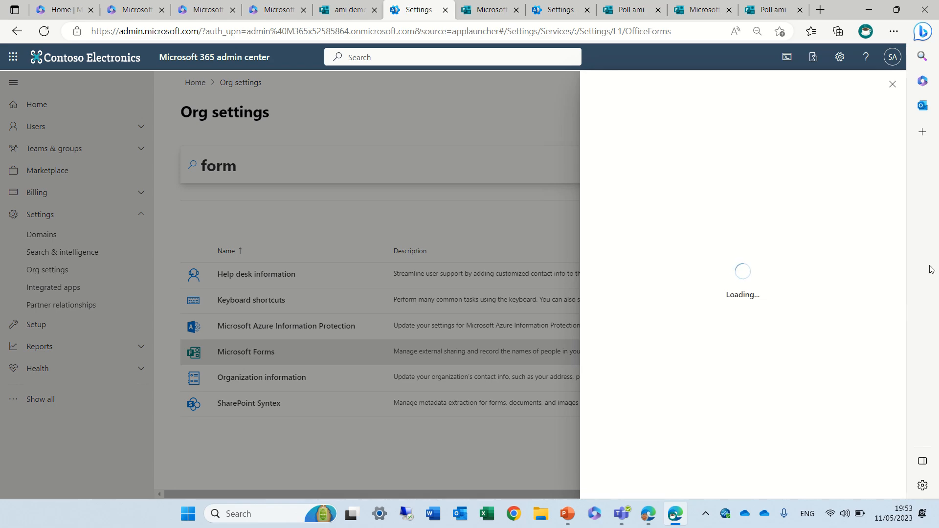
pyautogui.click(246, 351)
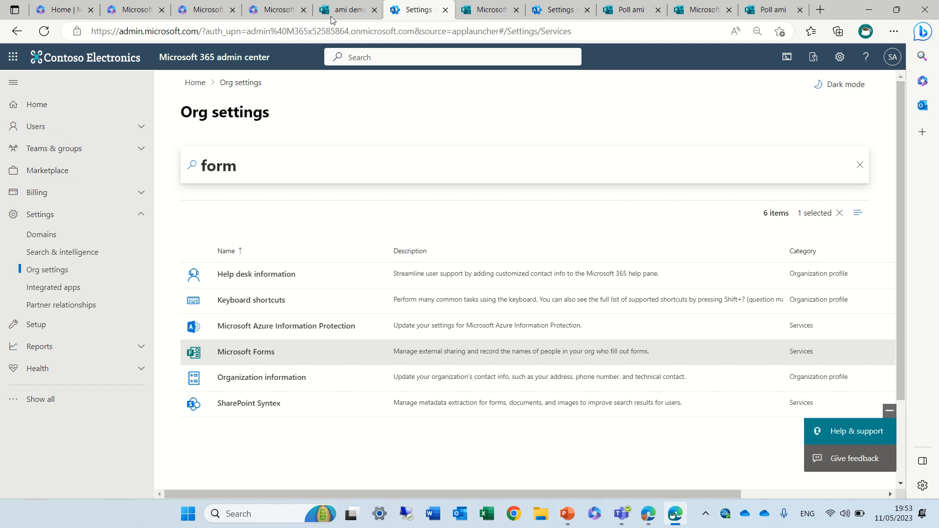
pyautogui.click(629, 10)
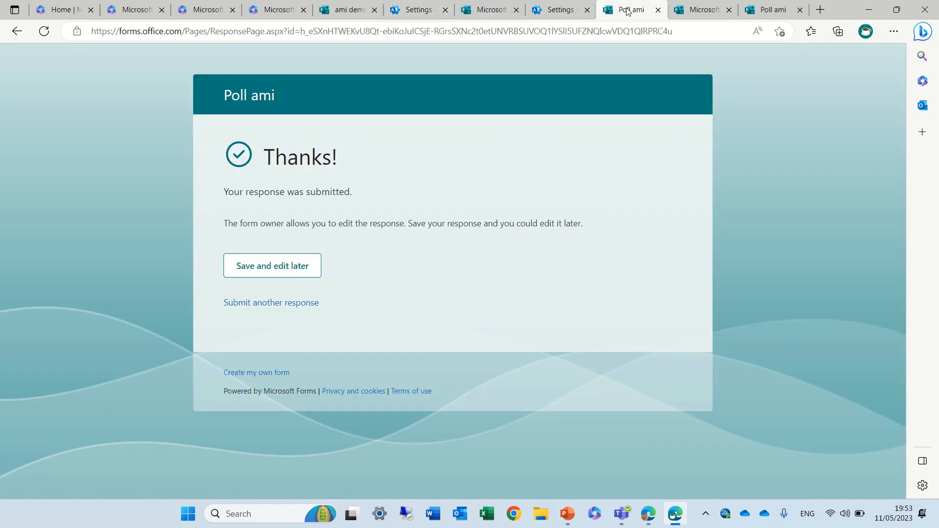
pyautogui.moveTo(428, 260)
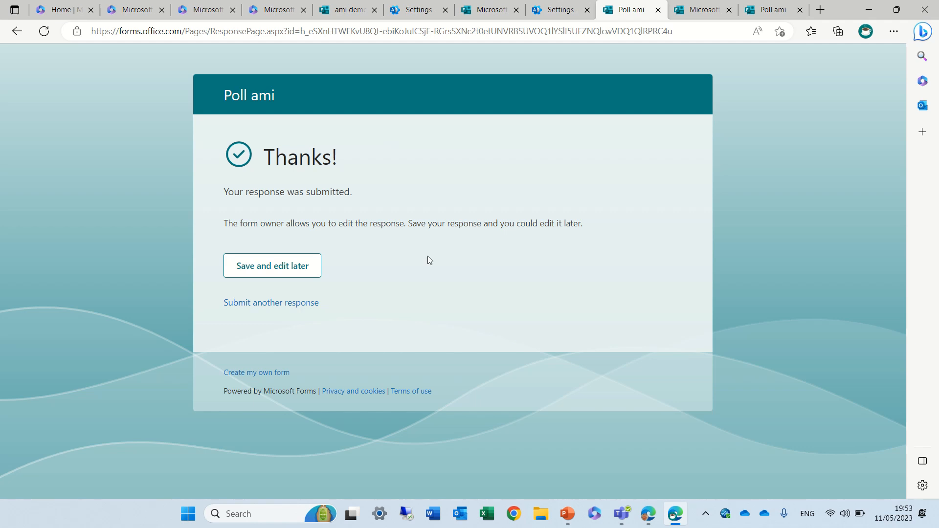